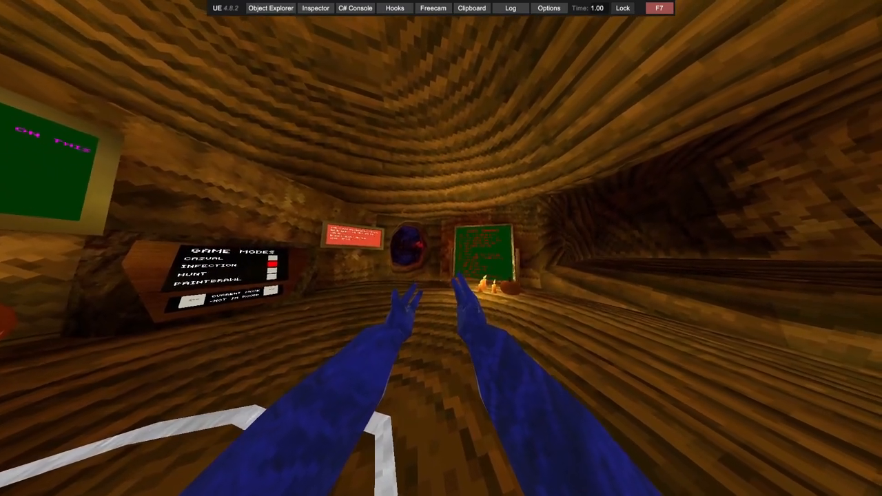
mouse_move(441, 248)
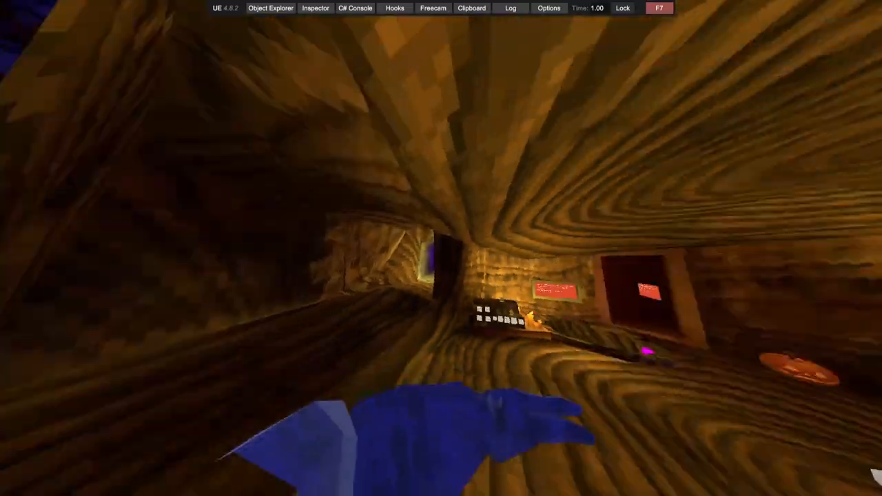
mouse_move(441, 248)
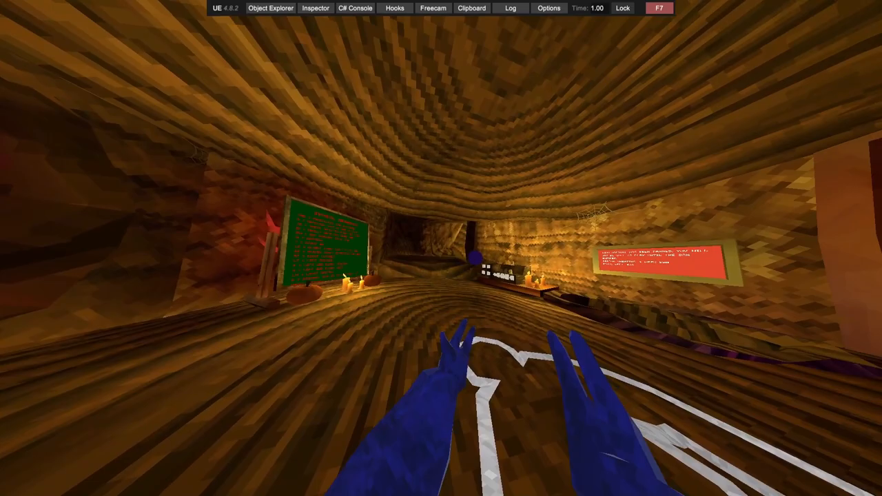
mouse_move(441, 248)
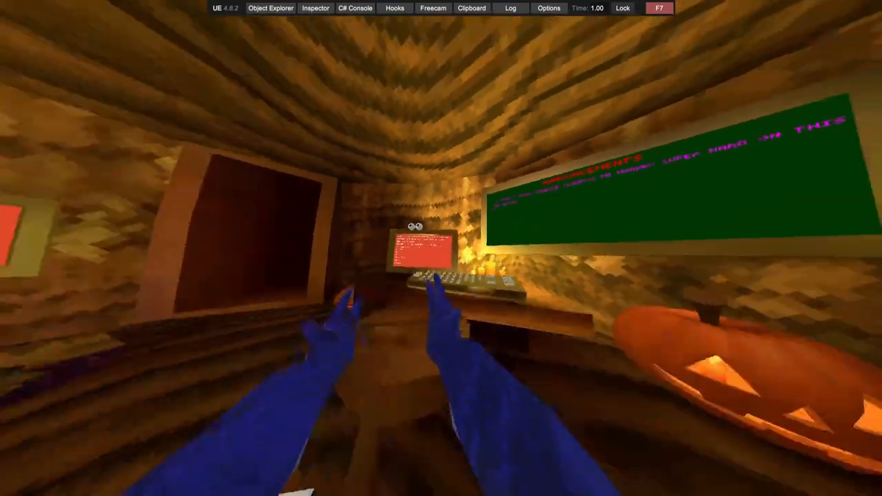
mouse_move(441, 248)
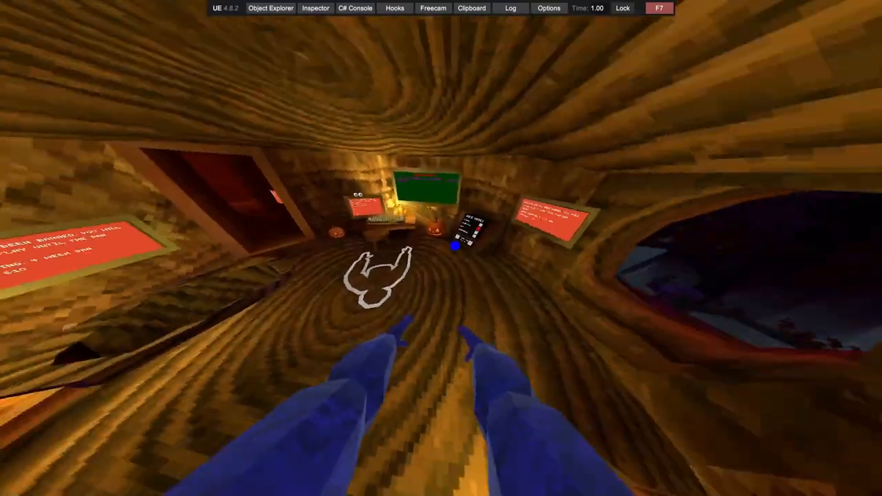
mouse_move(441, 248)
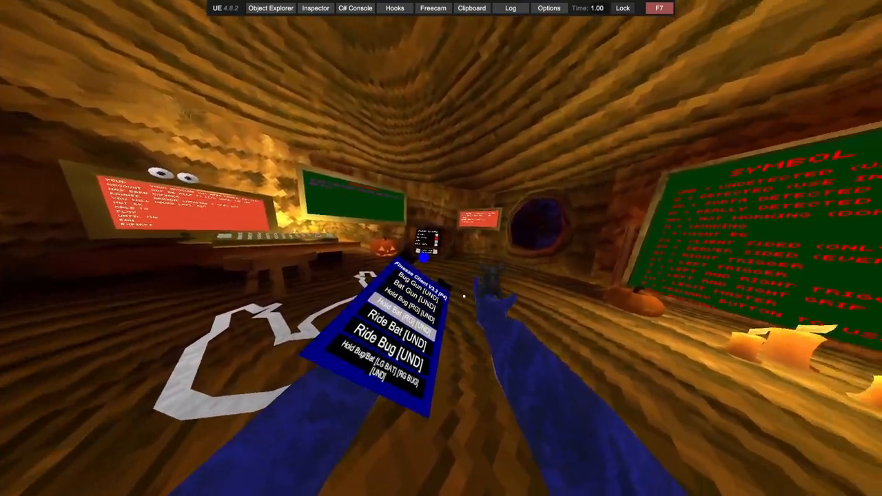
mouse_move(441, 248)
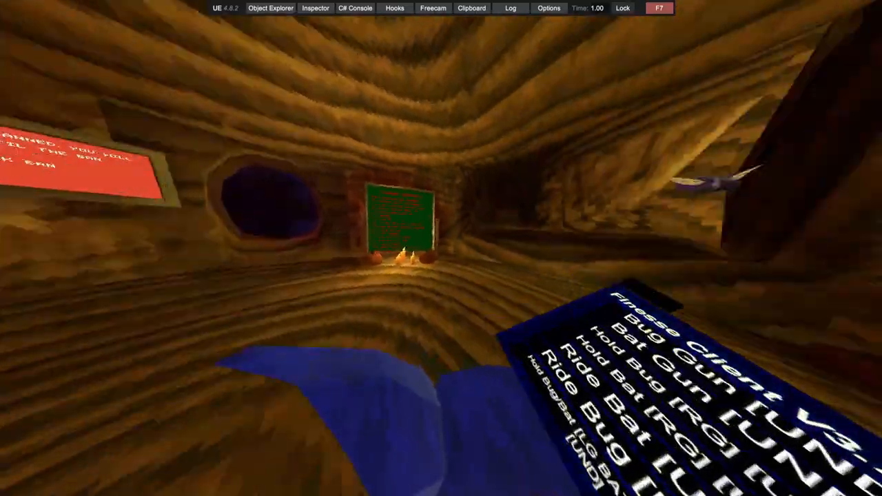